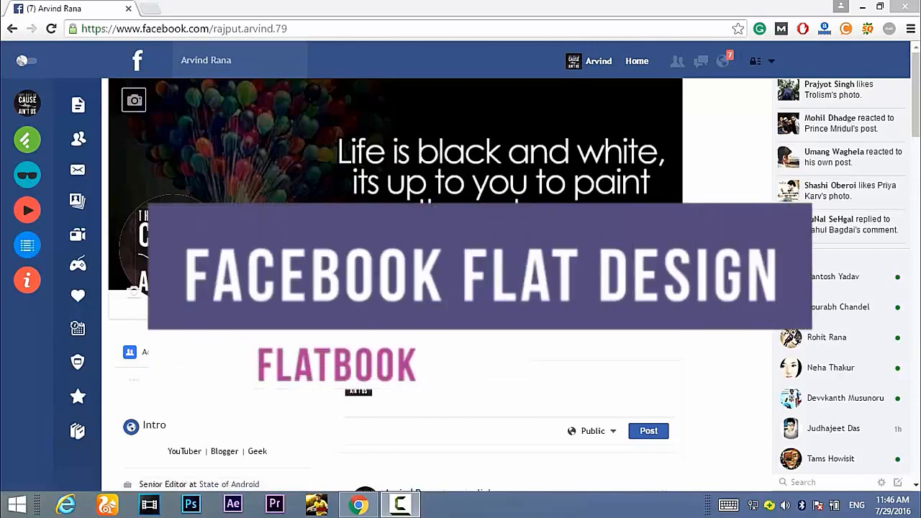
mouse_move(54, 382)
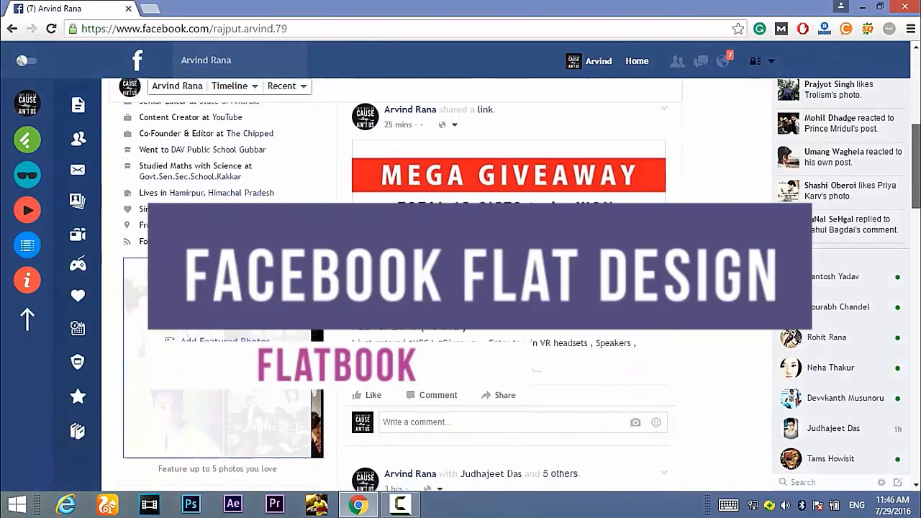
Step: Open Chrome's Extensions page in a new tab and scroll down to Flatbook
scroll("down", 3)
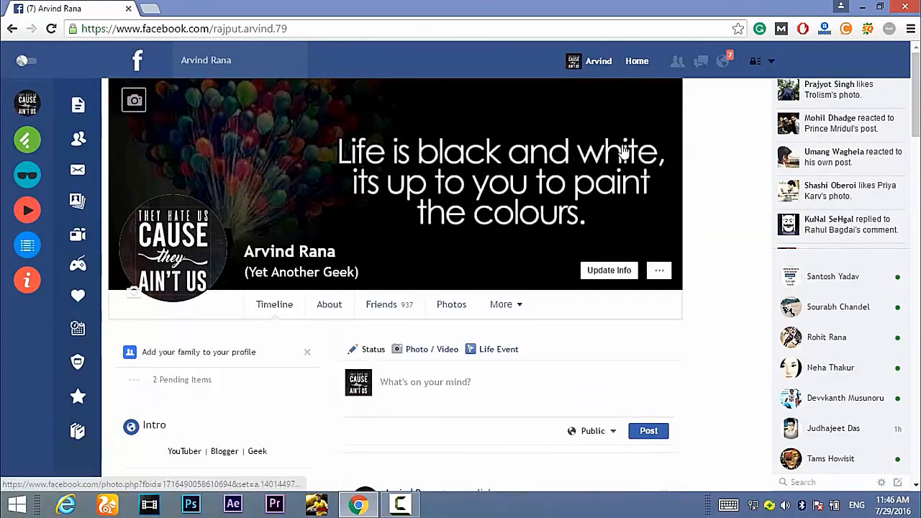
scroll("down", 3)
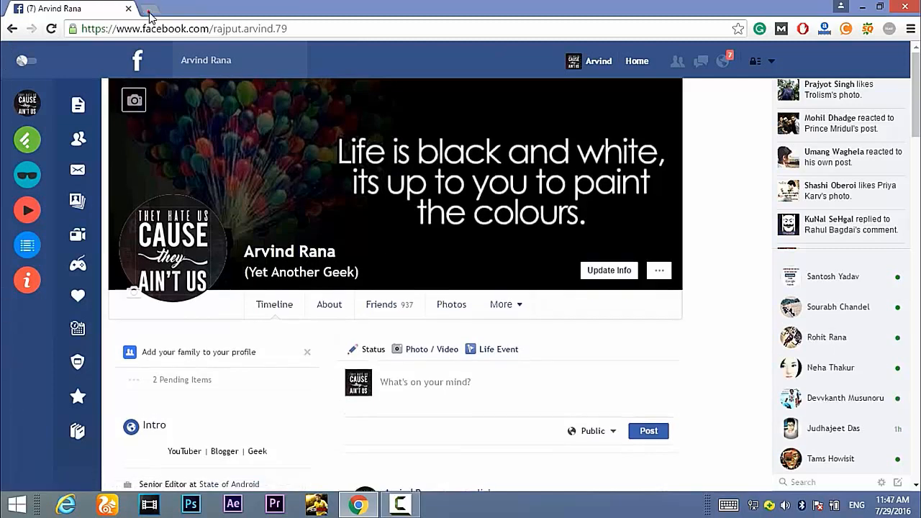
left_click(149, 8)
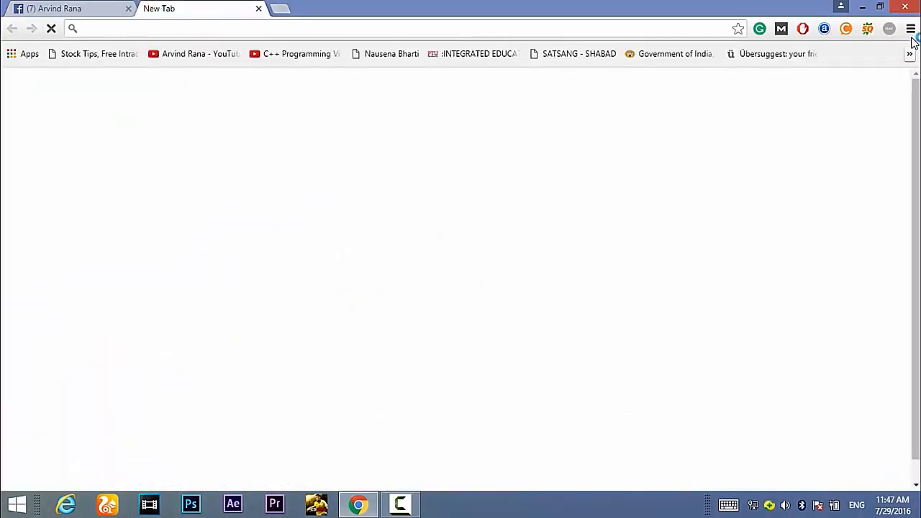
left_click(910, 28)
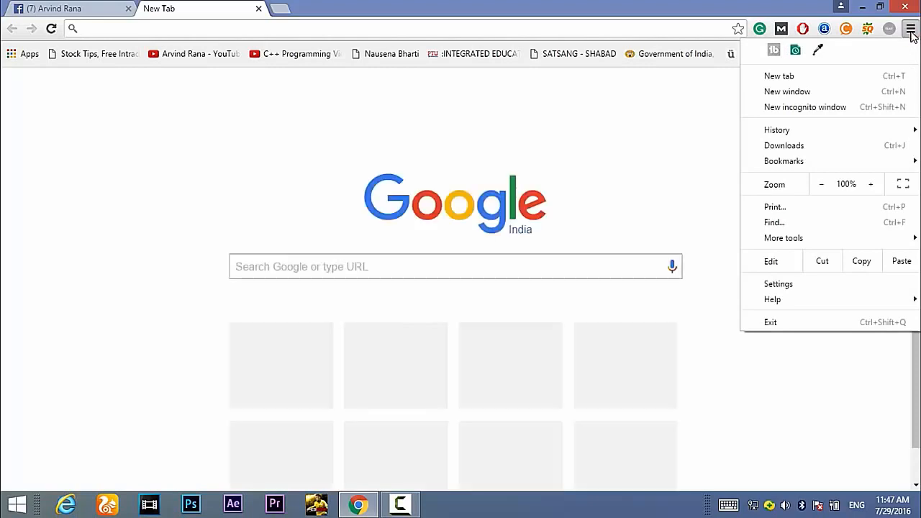
left_click(783, 238)
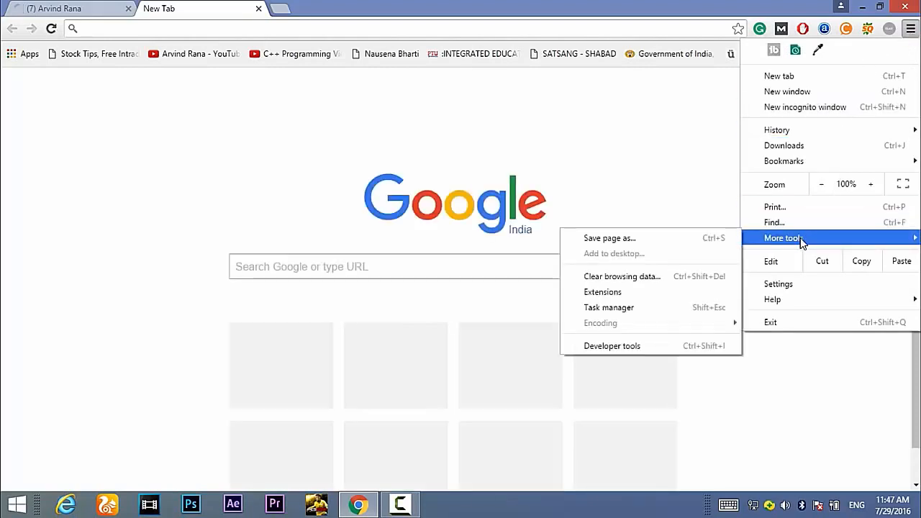
left_click(602, 291)
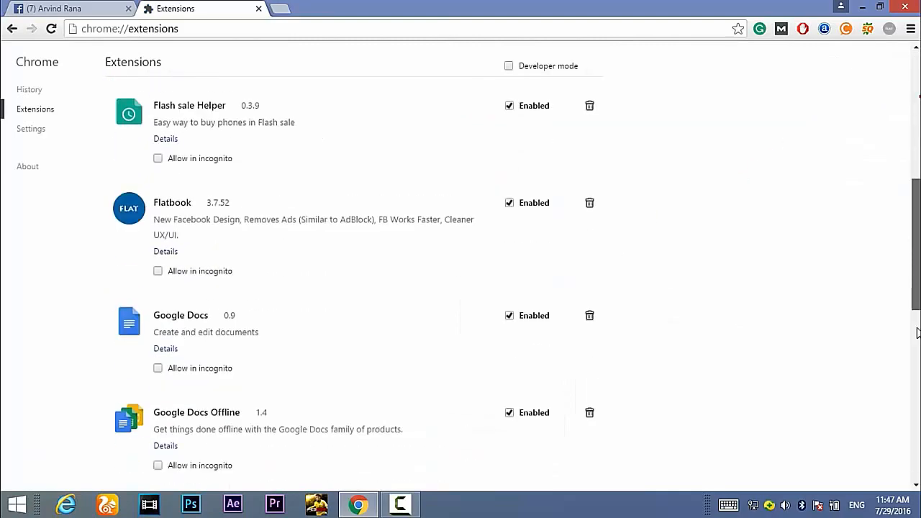
scroll("down", 3)
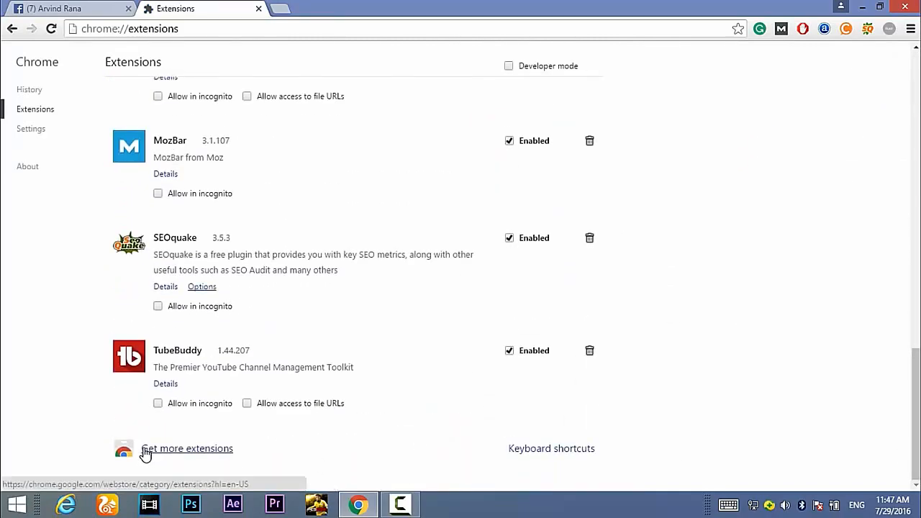
Step: Go to the Chrome Web Store and search for 'flatbook'
left_click(186, 448)
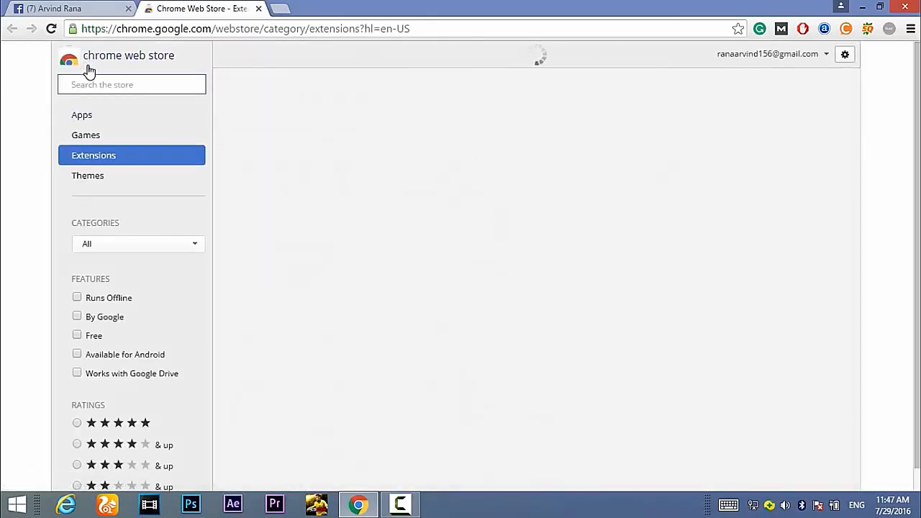
type("Fla")
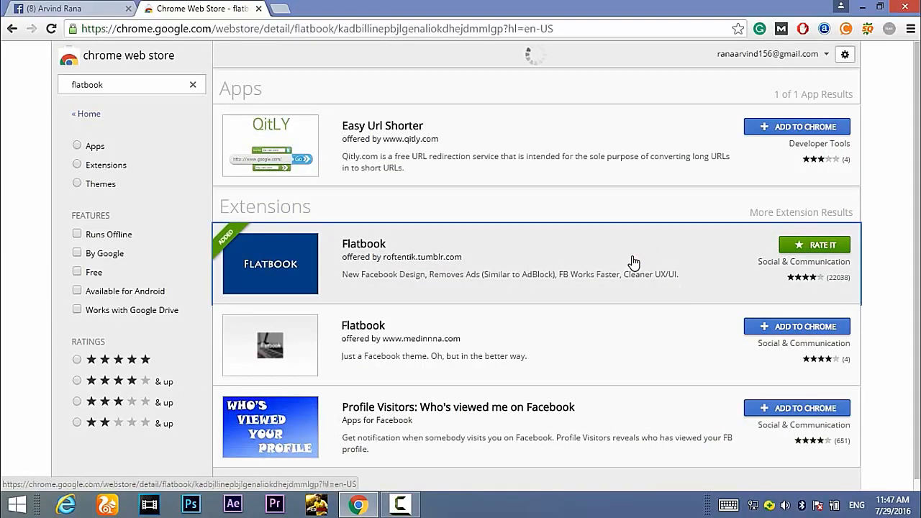
mouse_move(445, 258)
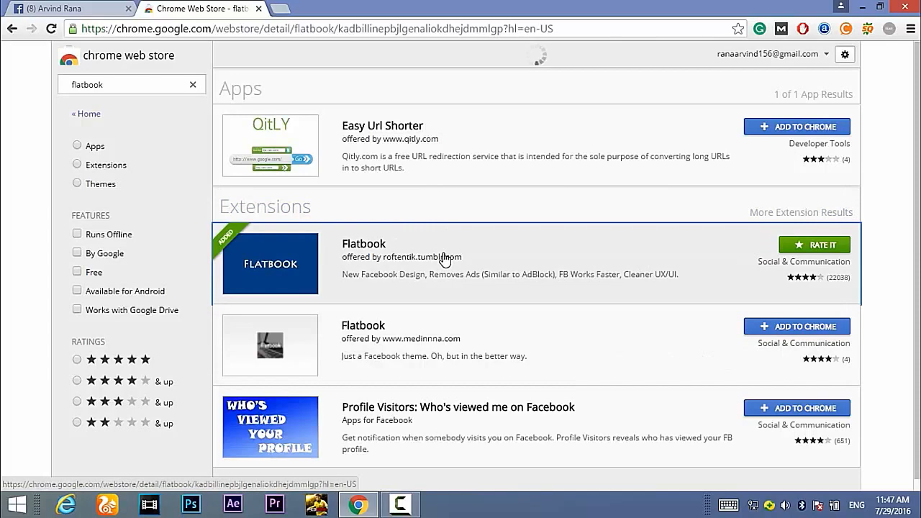
Step: Open Flatbook's store page, highlight its feature descriptions, and go back to the Facebook tab
left_click(363, 243)
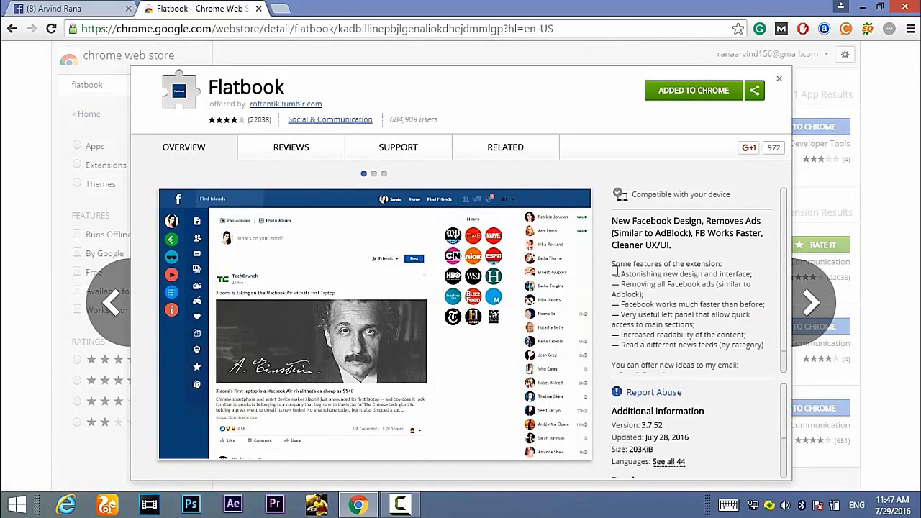
mouse_move(617, 272)
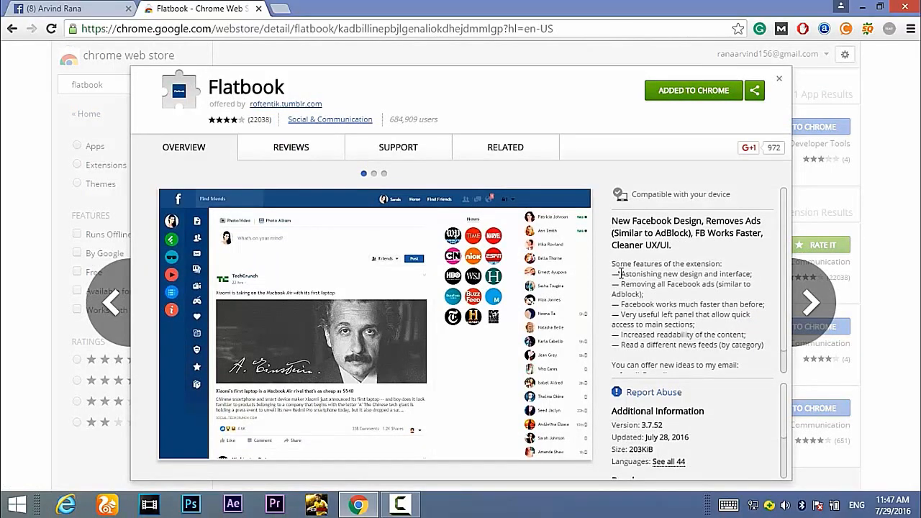
double_click(685, 274)
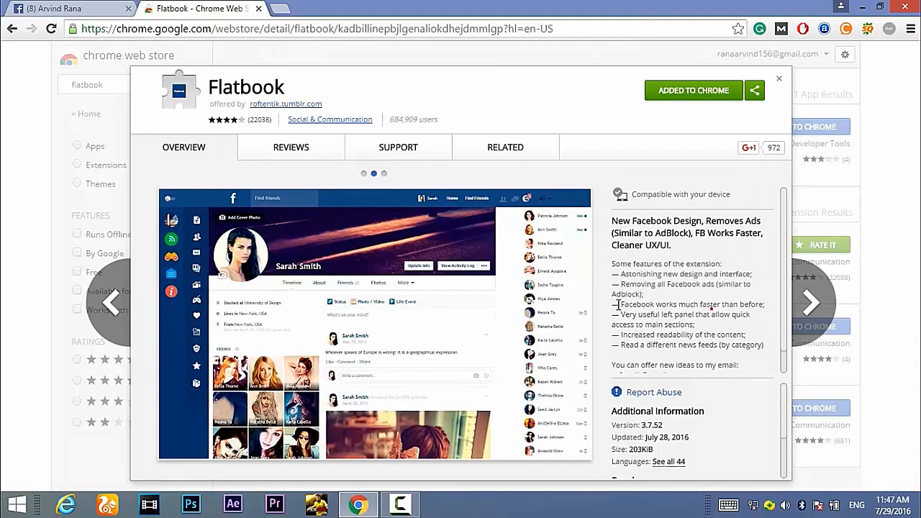
left_click_drag(618, 304, 759, 303)
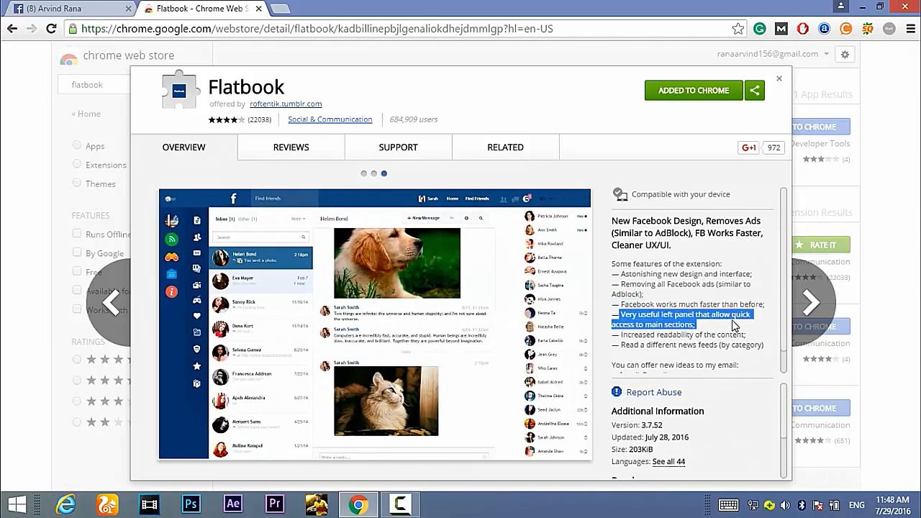
left_click(65, 8)
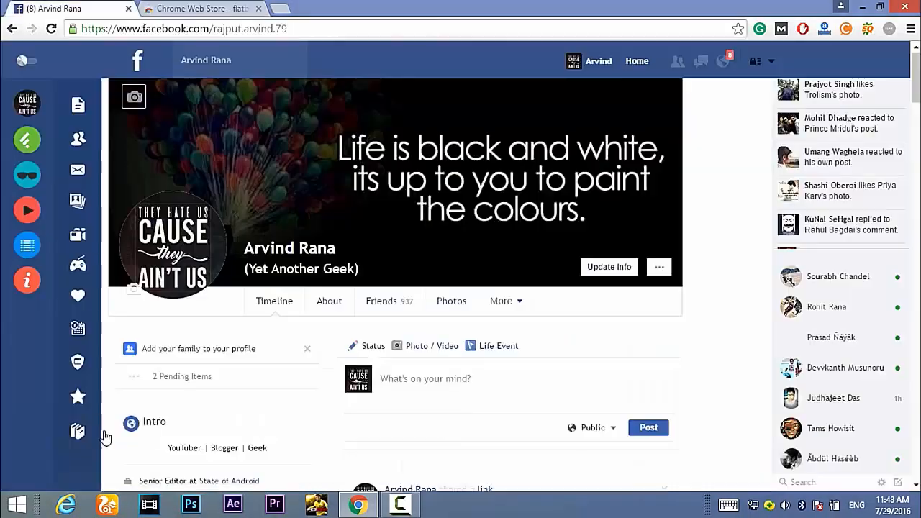
Step: Disable Facebook Flat design, then reopen Flatbook's Web Store detail page from the results
left_click(722, 60)
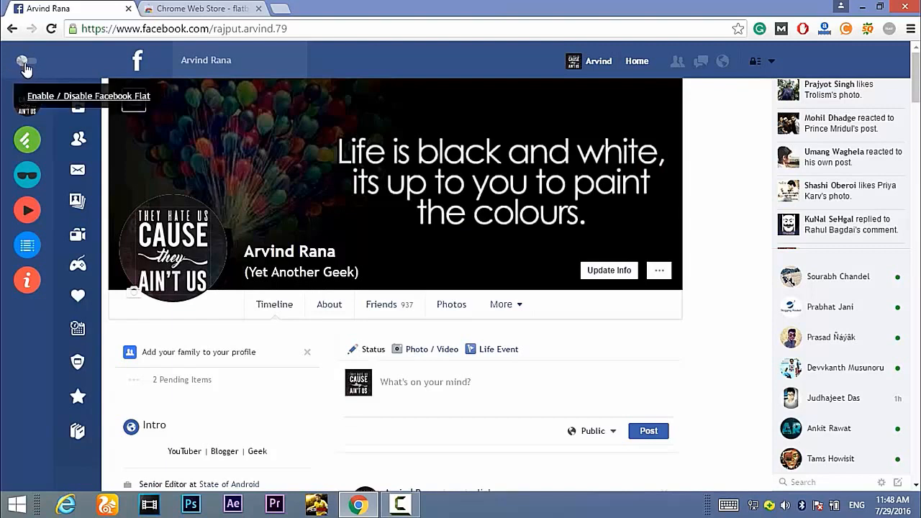
left_click(25, 61)
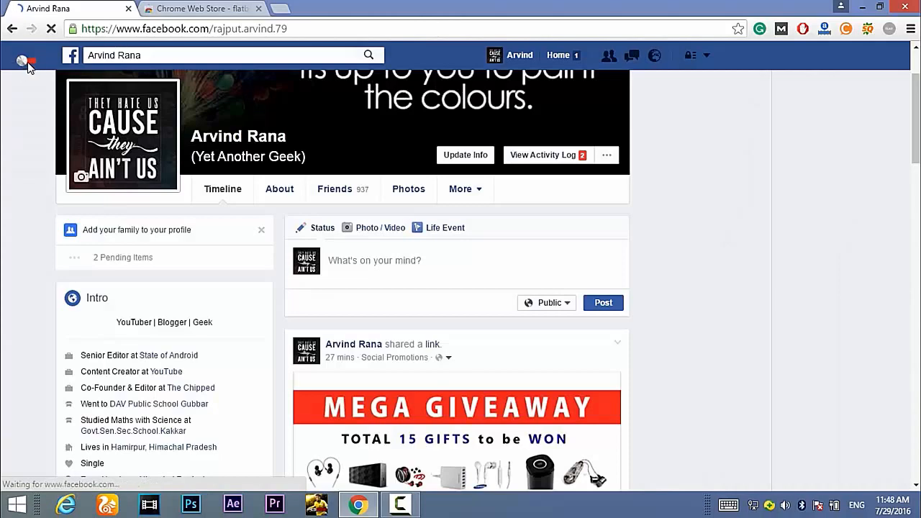
left_click(202, 8)
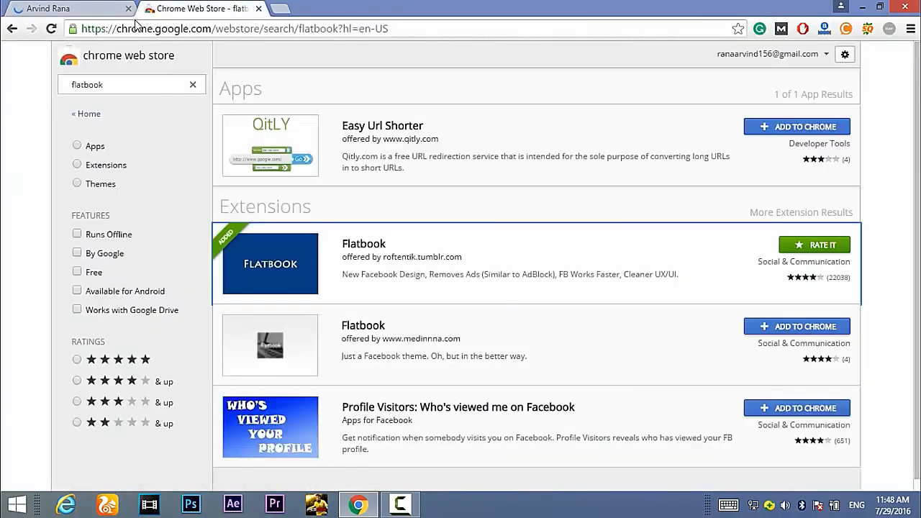
left_click(363, 243)
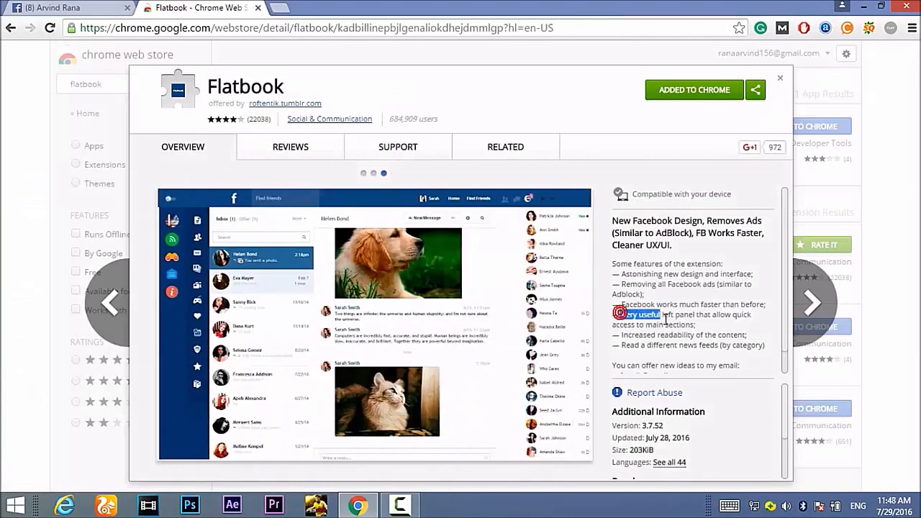